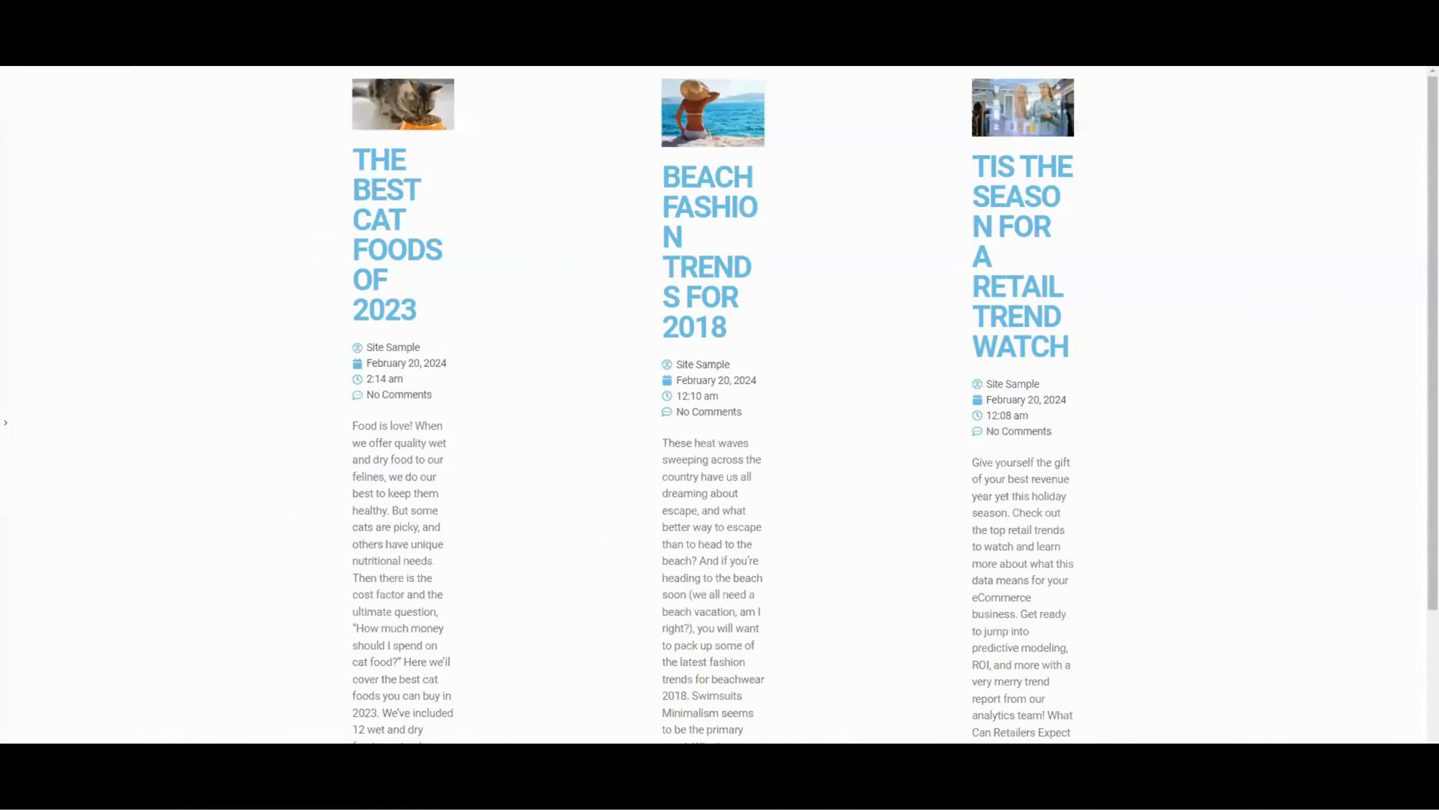
pyautogui.moveTo(861, 228)
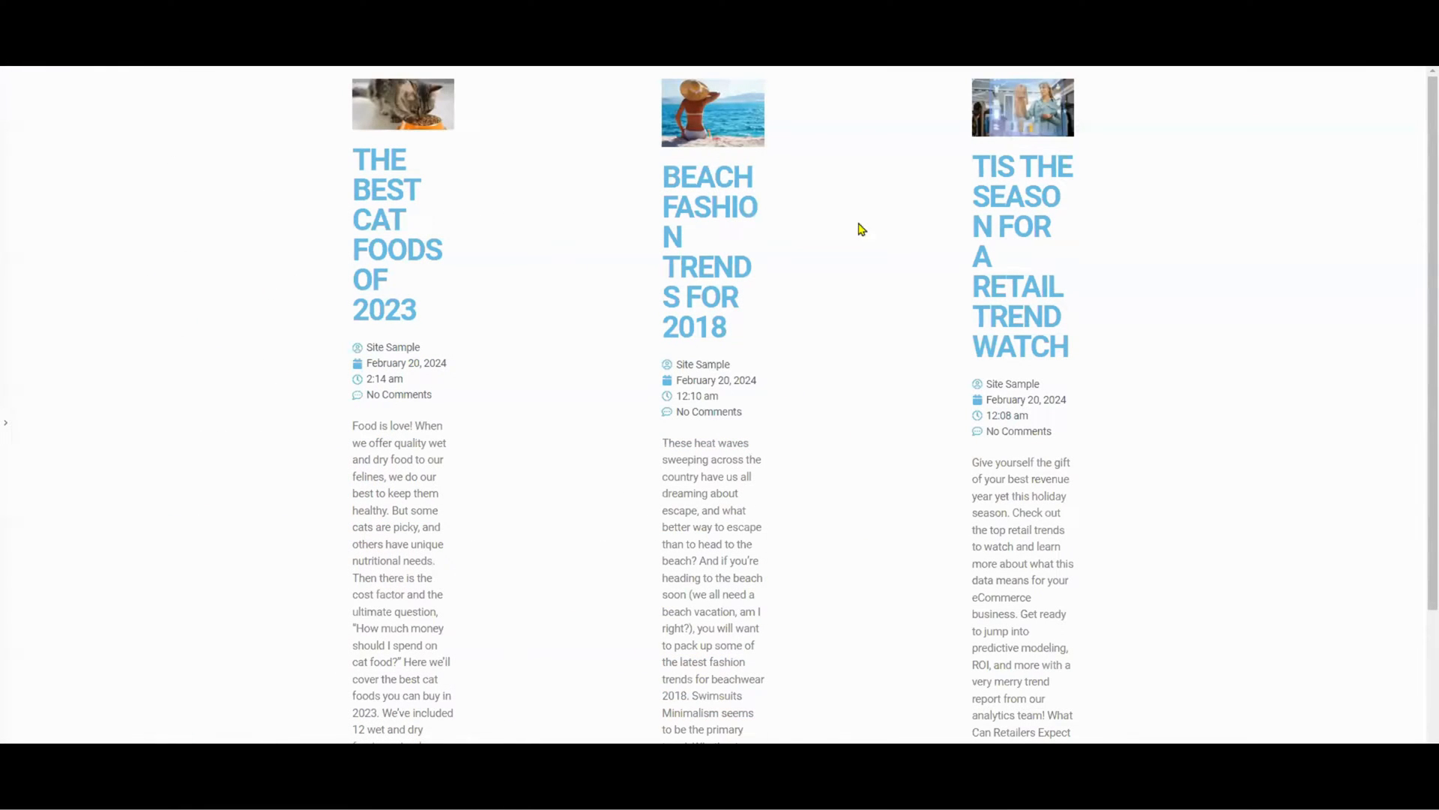
pyautogui.moveTo(630, 679)
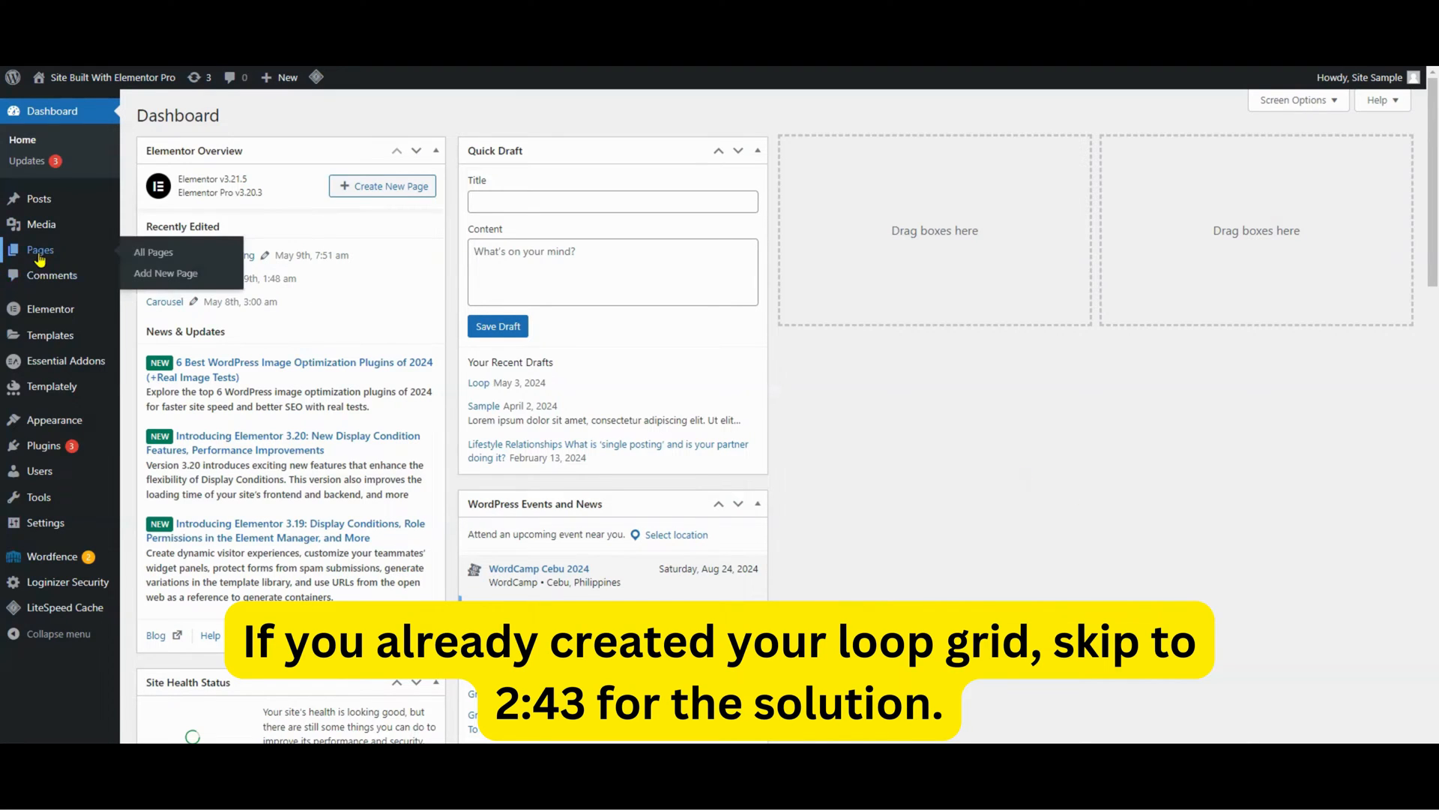
# Step: Show All Pages in WordPress admin and scroll down to the Loop Sample draft
pyautogui.click(153, 251)
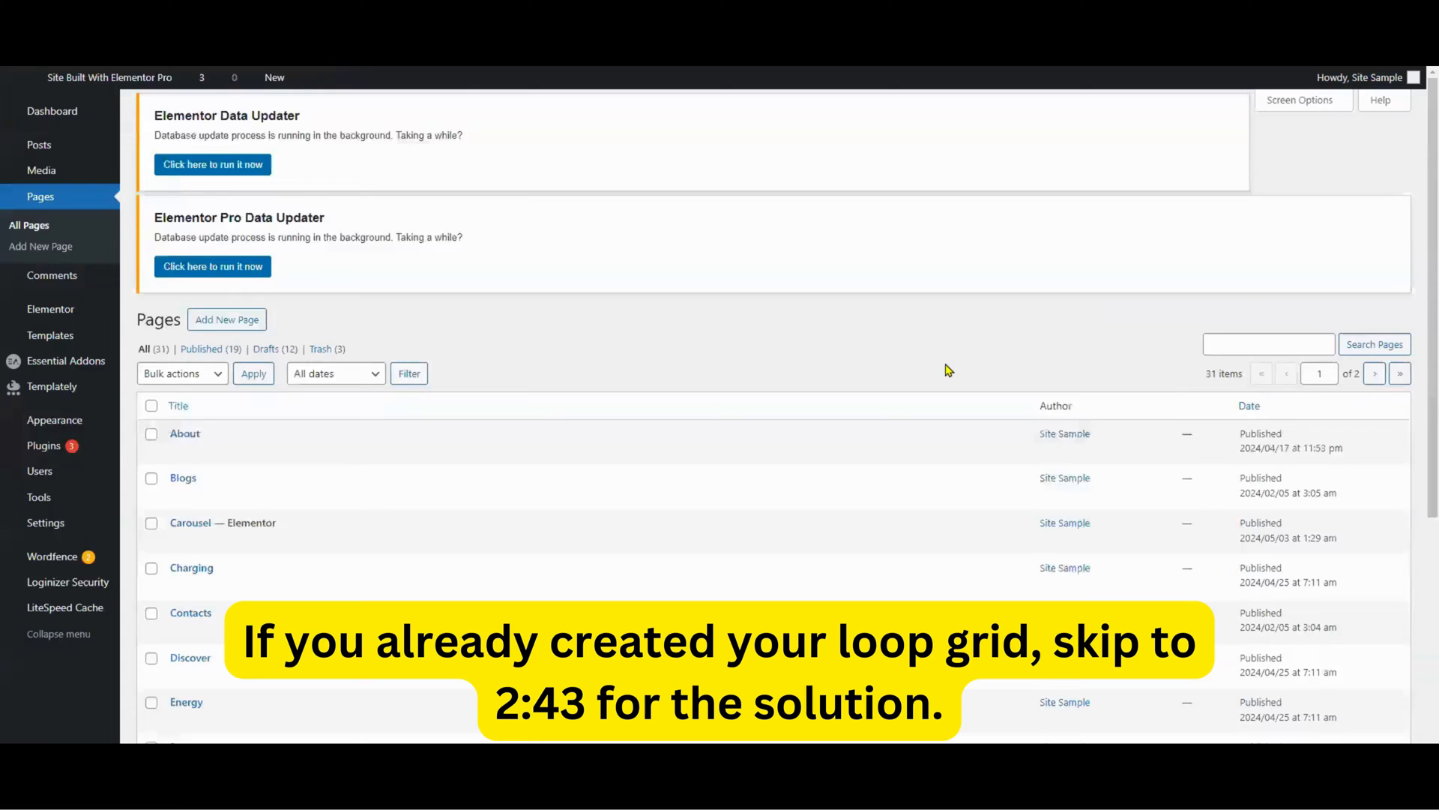
pyautogui.scroll(-3)
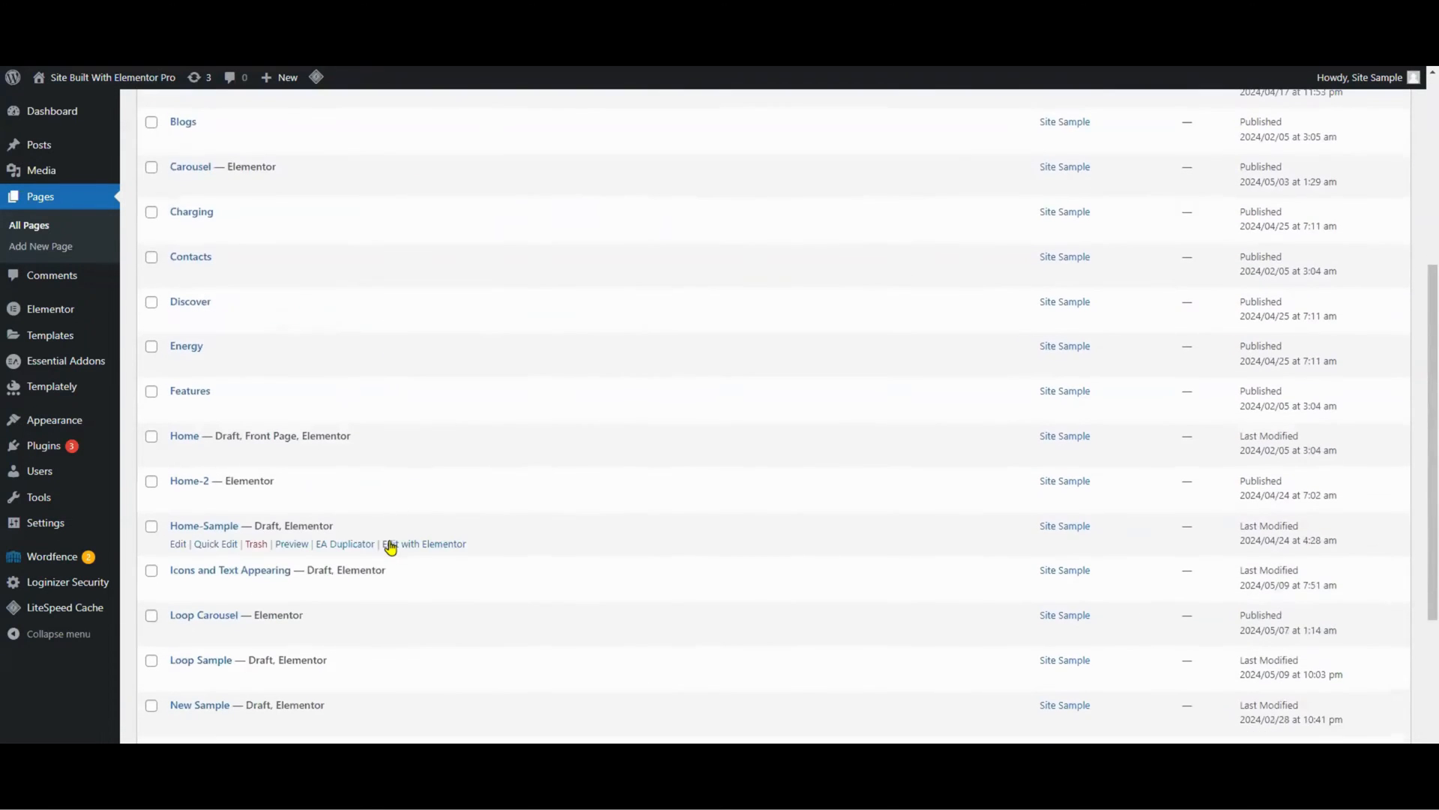
pyautogui.scroll(-3)
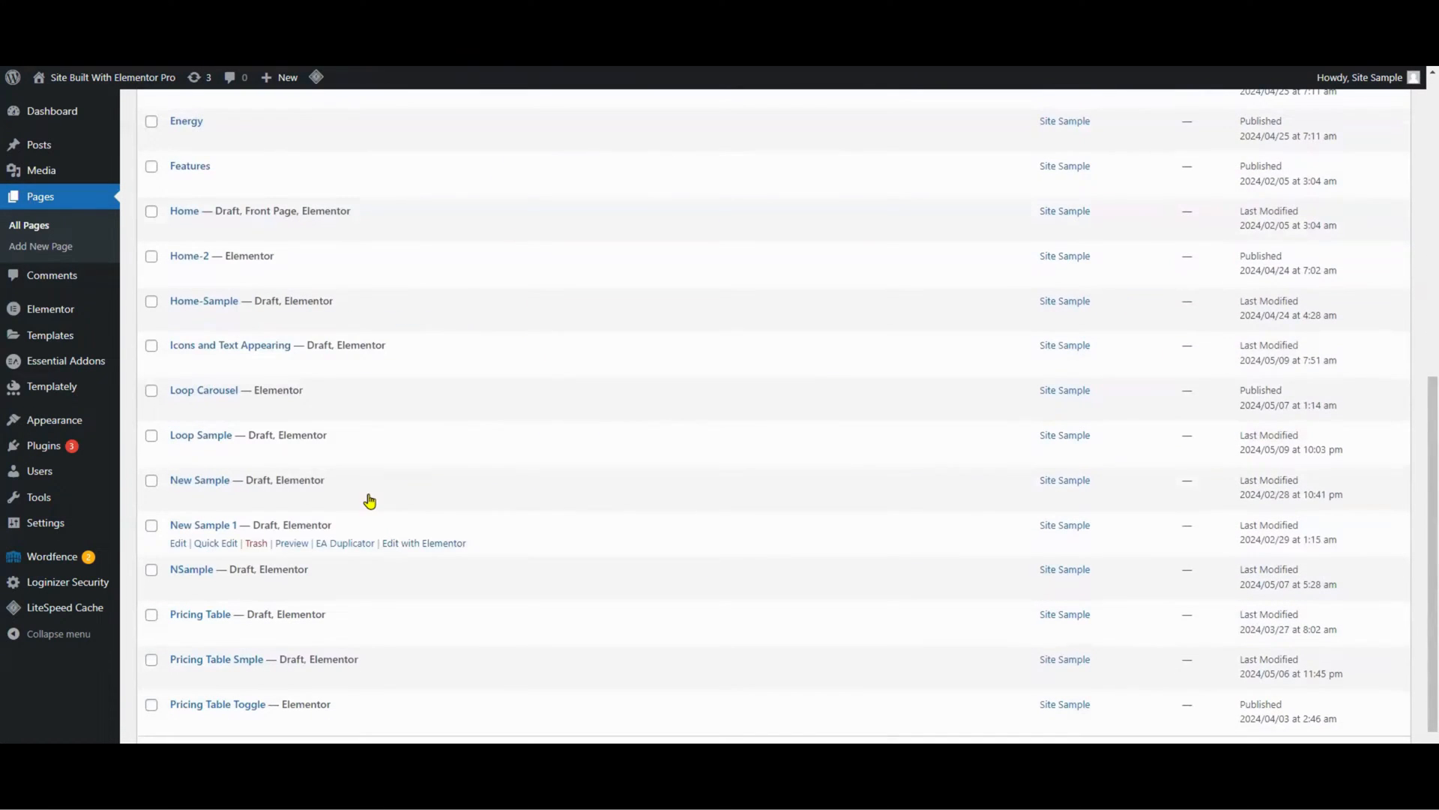
pyautogui.moveTo(208, 446)
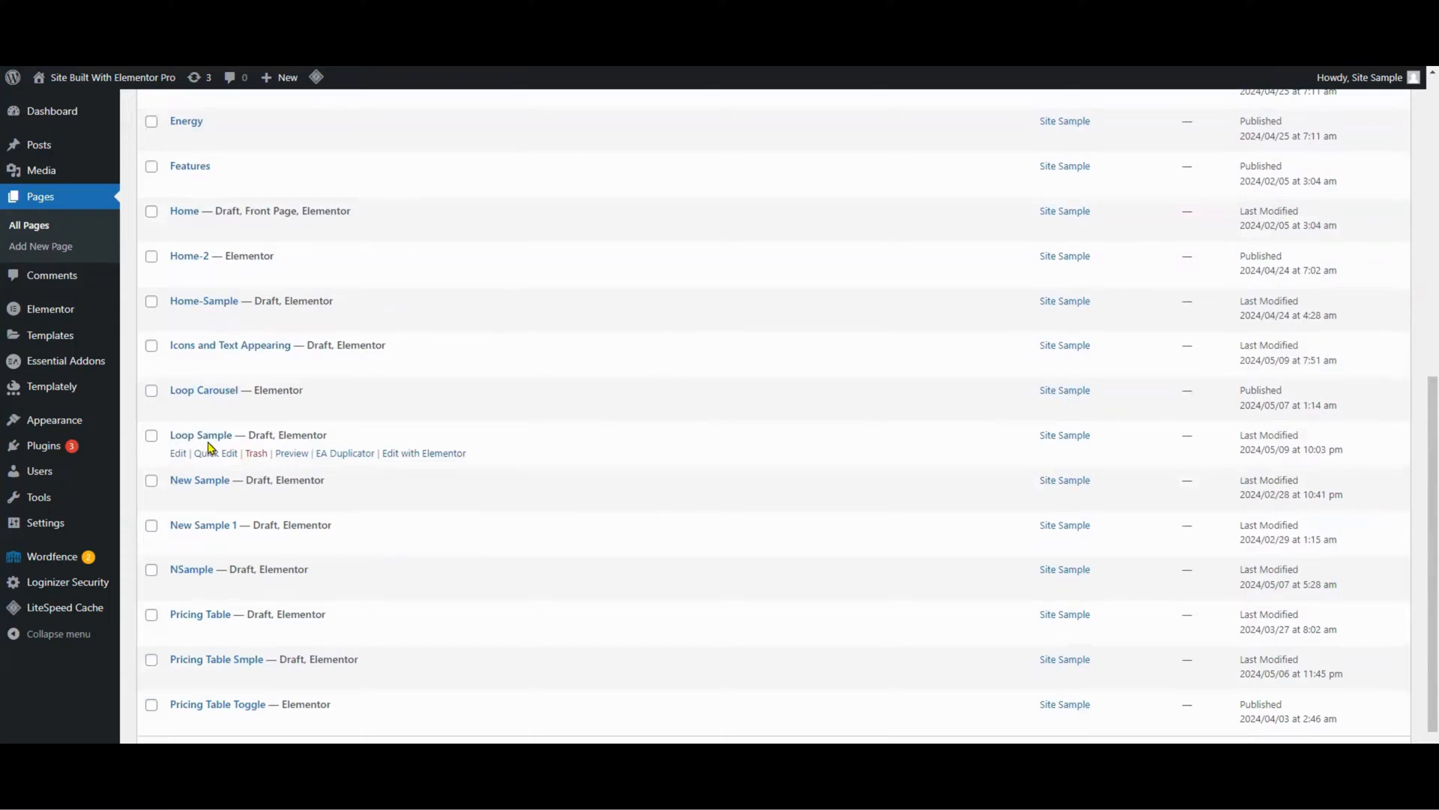
pyautogui.moveTo(418, 459)
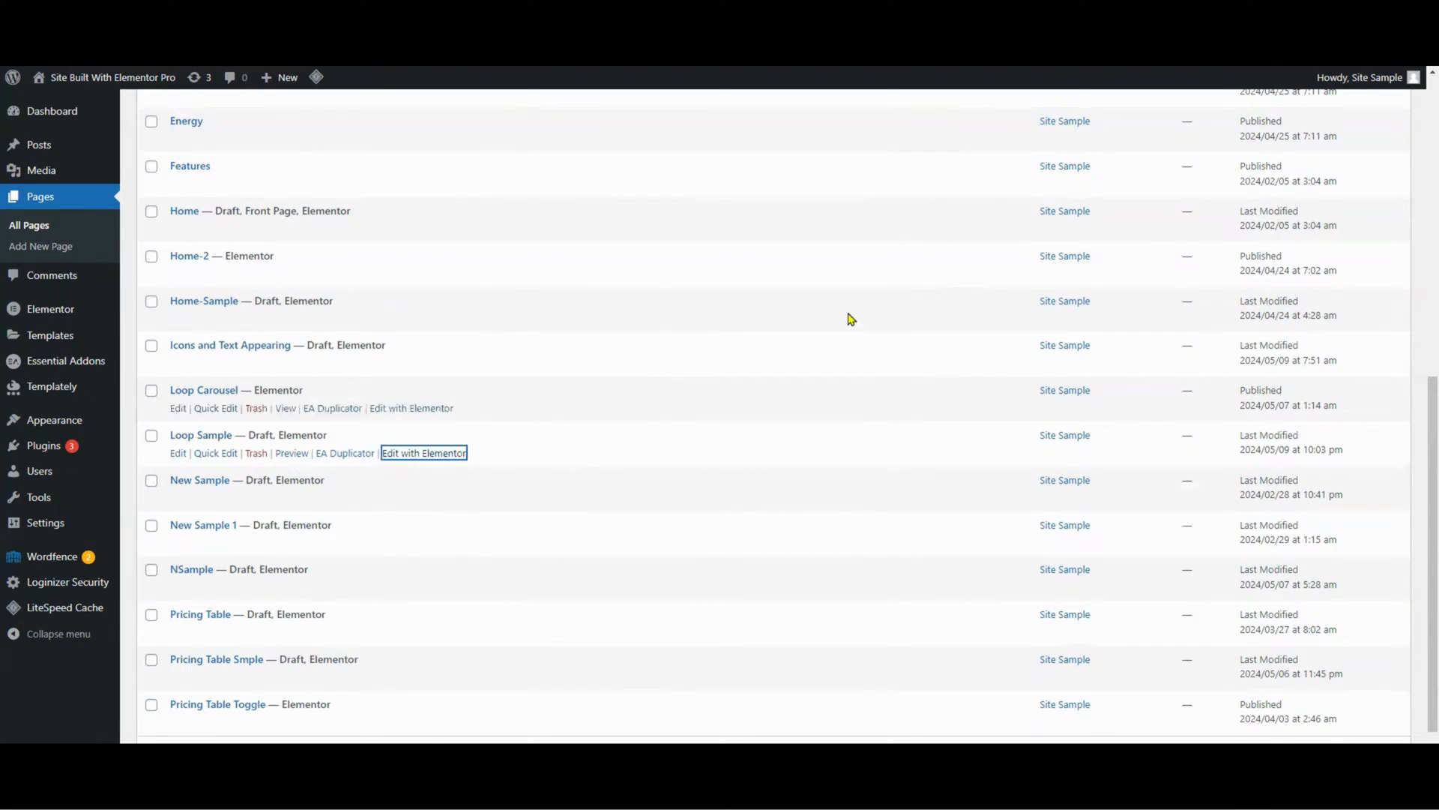
# Step: Edit the Loop Sample page with Elementor
pyautogui.click(423, 453)
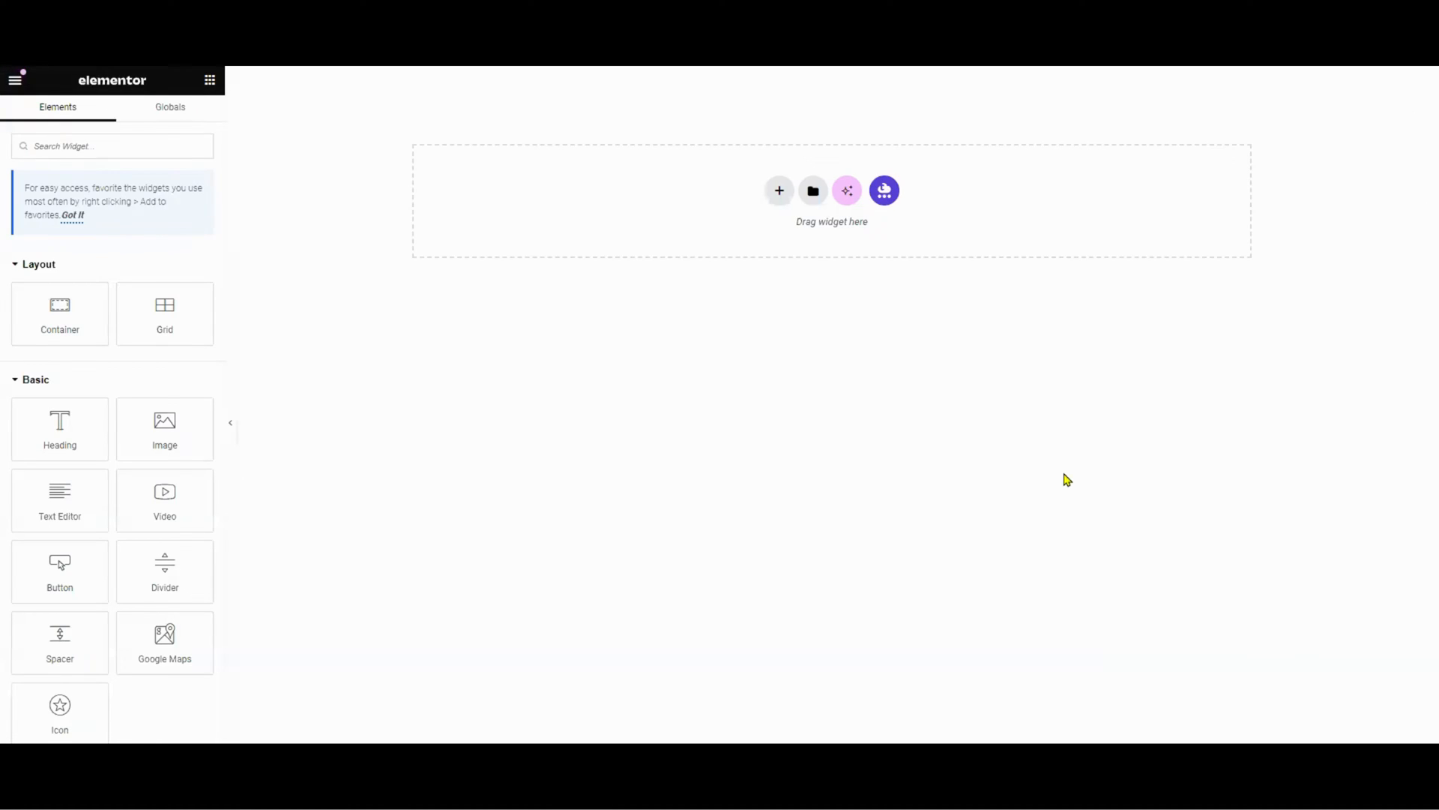
pyautogui.moveTo(806, 222)
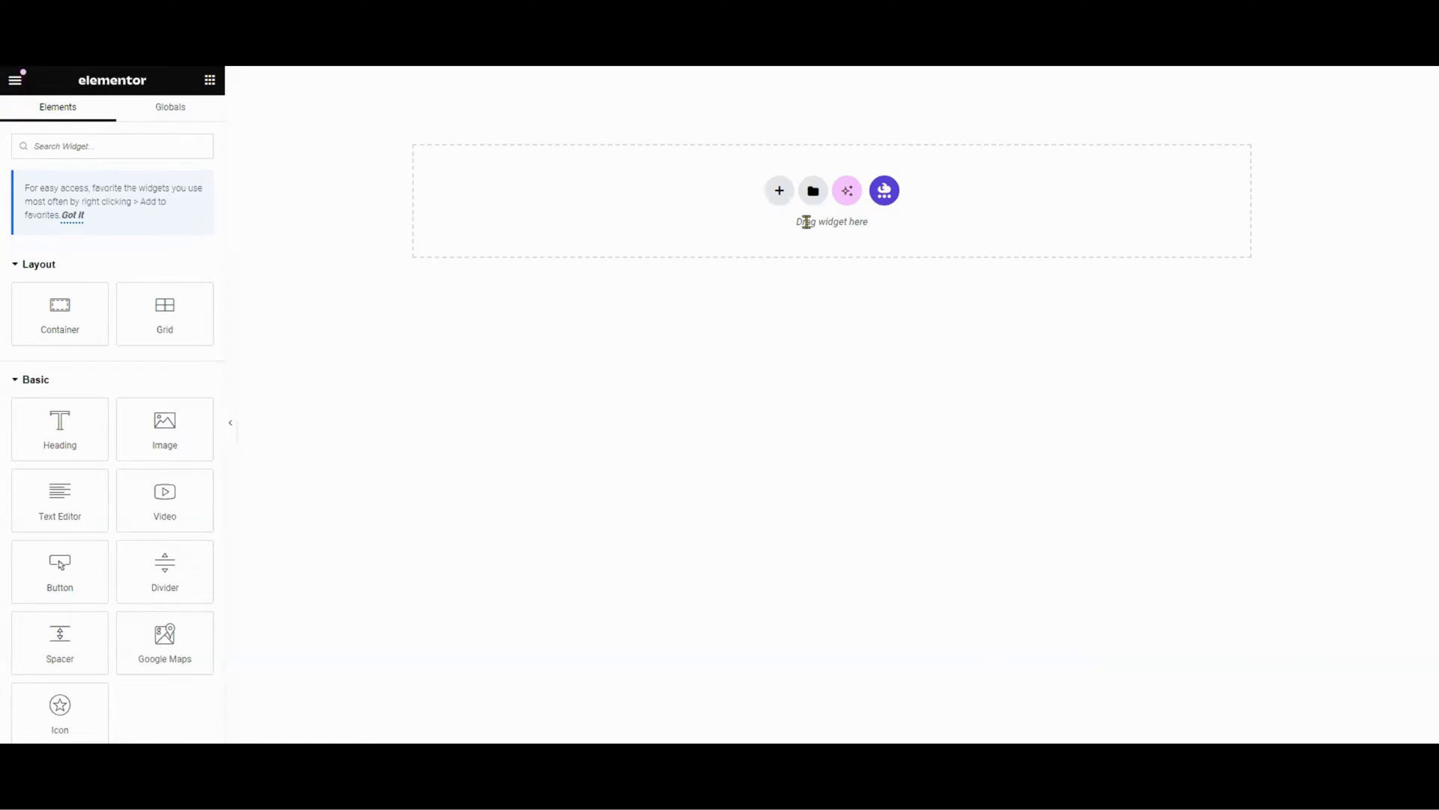
pyautogui.moveTo(780, 191)
pyautogui.write('Loop')
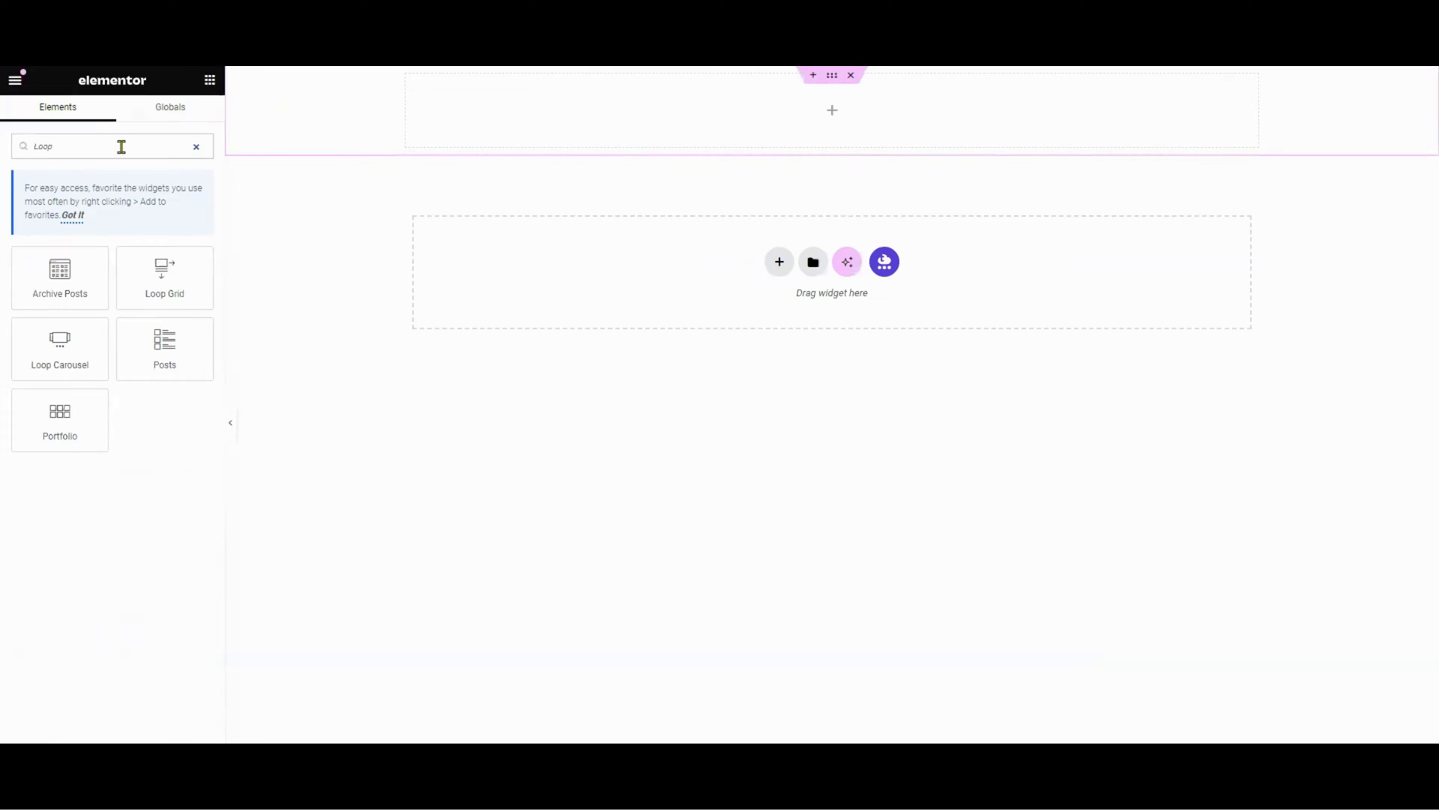
pyautogui.moveTo(165, 279)
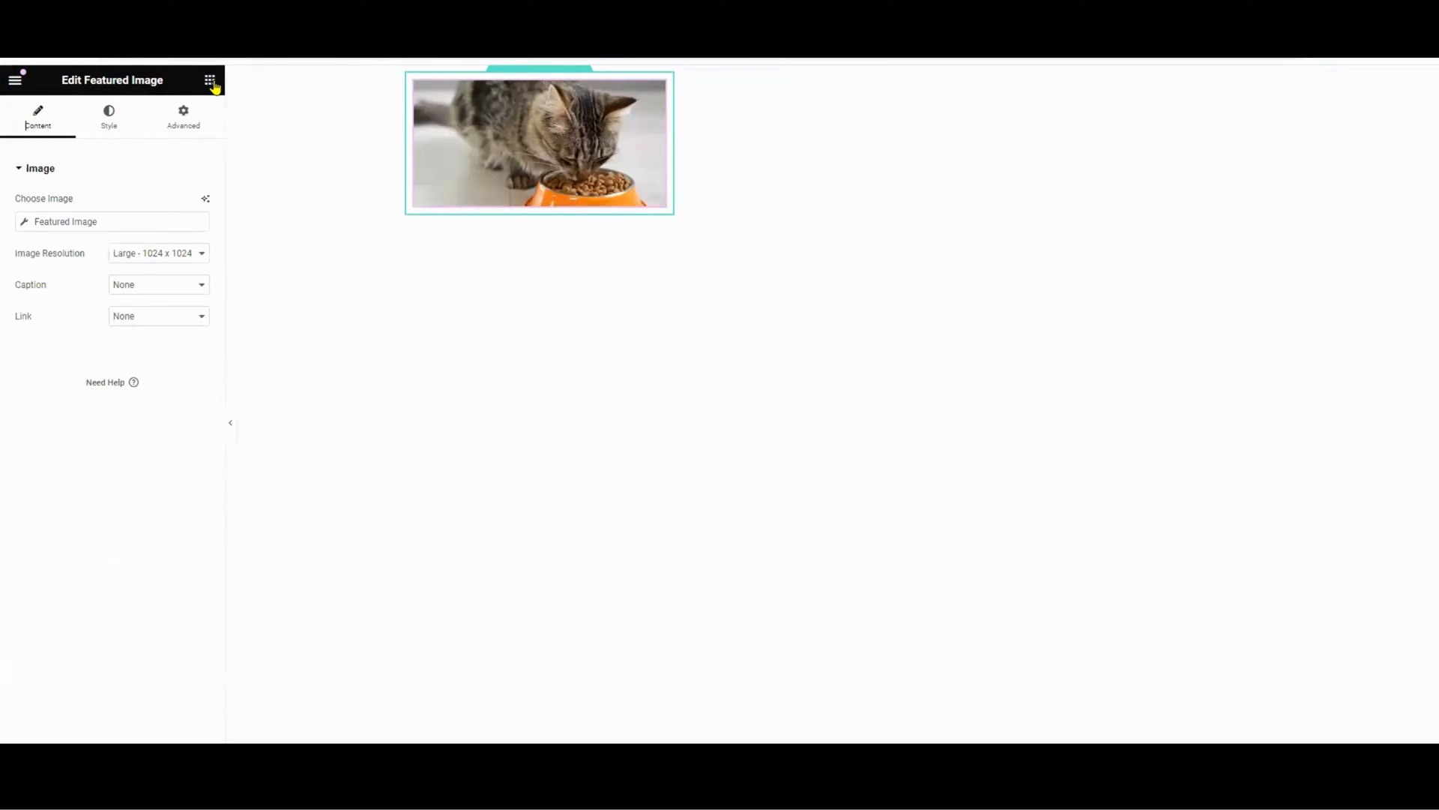
# Step: Add a Post Excerpt widget to the loop card below the post info
pyautogui.click(210, 79)
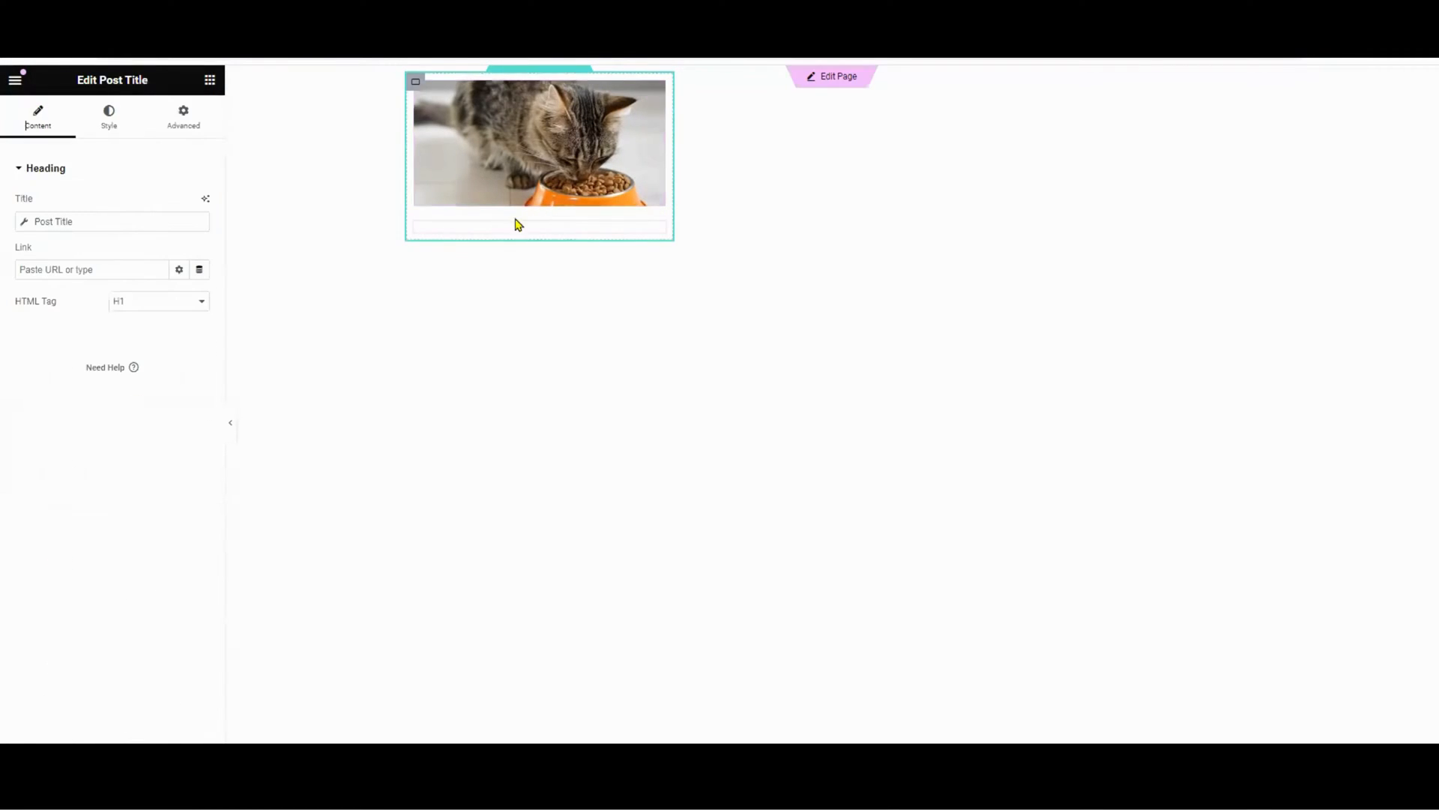
pyautogui.click(210, 80)
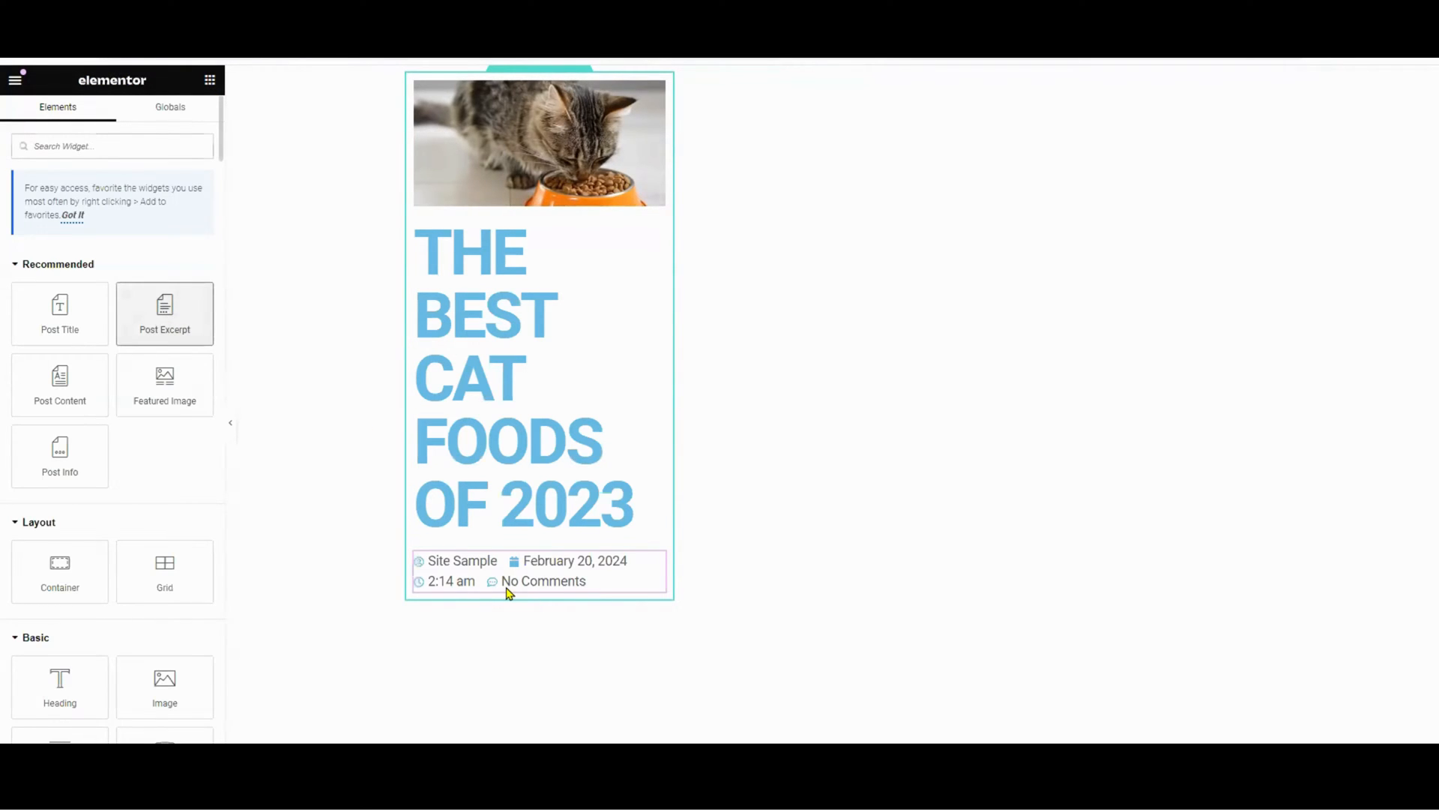
pyautogui.click(540, 571)
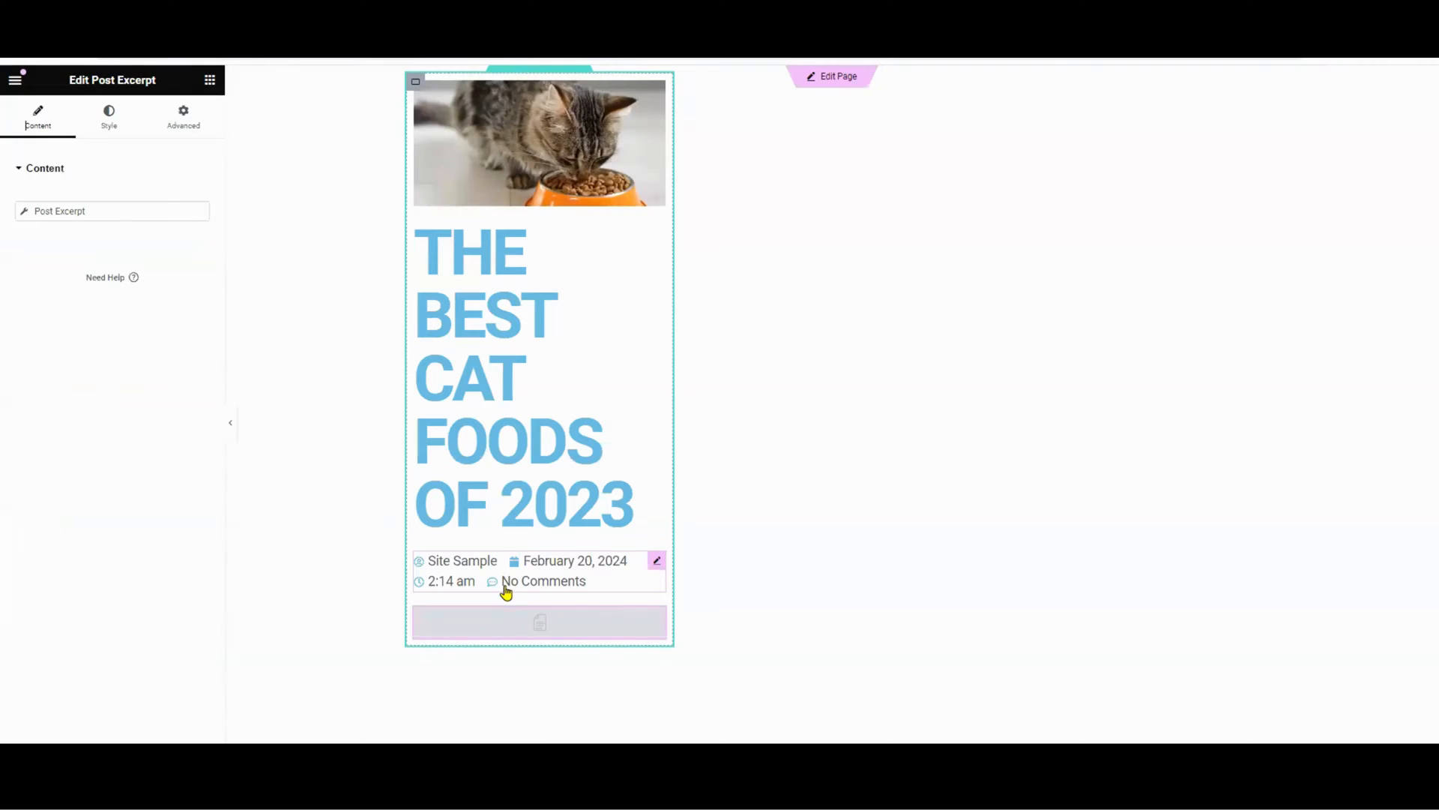
# Step: Reduce the post title's typography size to 40 px so it fits on two lines
pyautogui.click(523, 376)
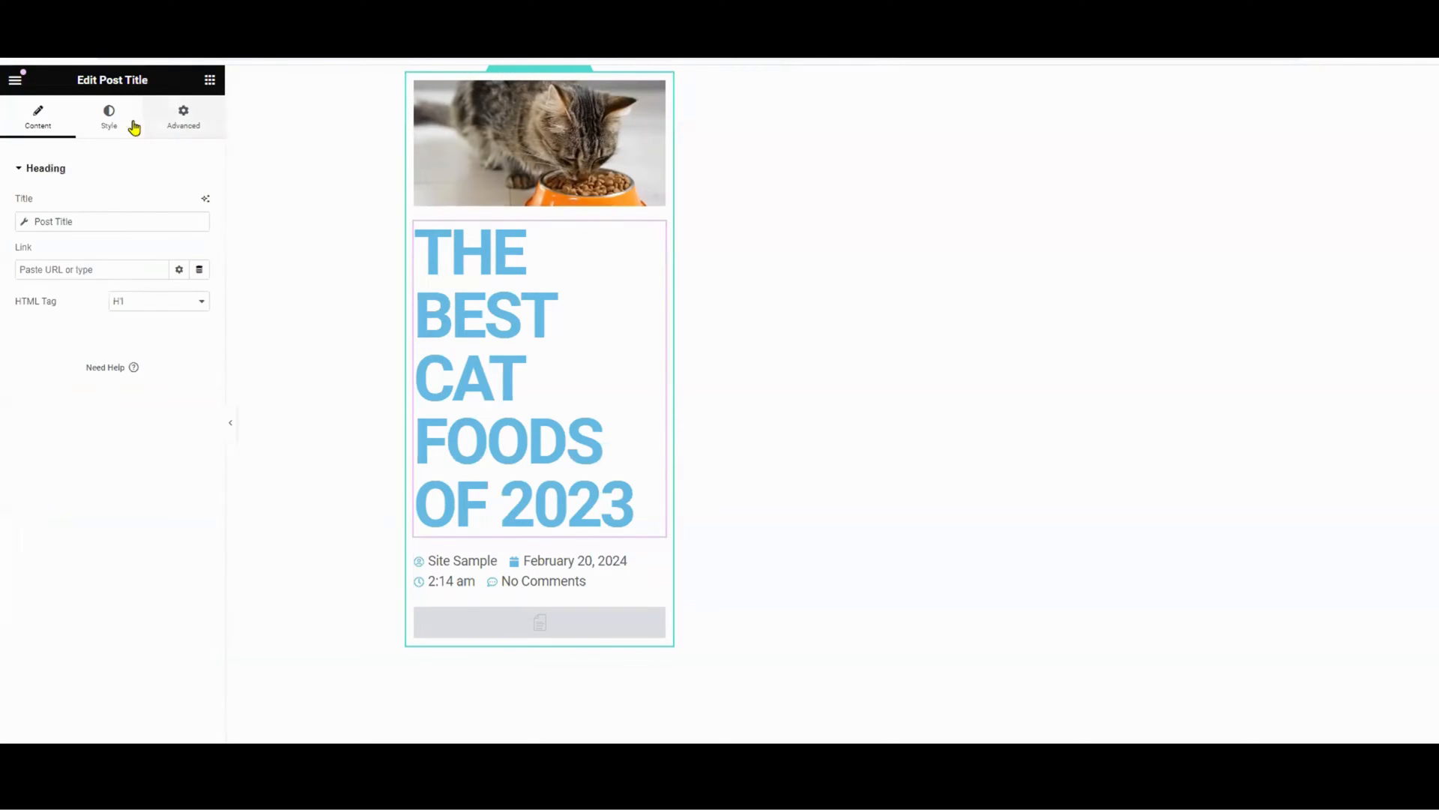
pyautogui.click(108, 117)
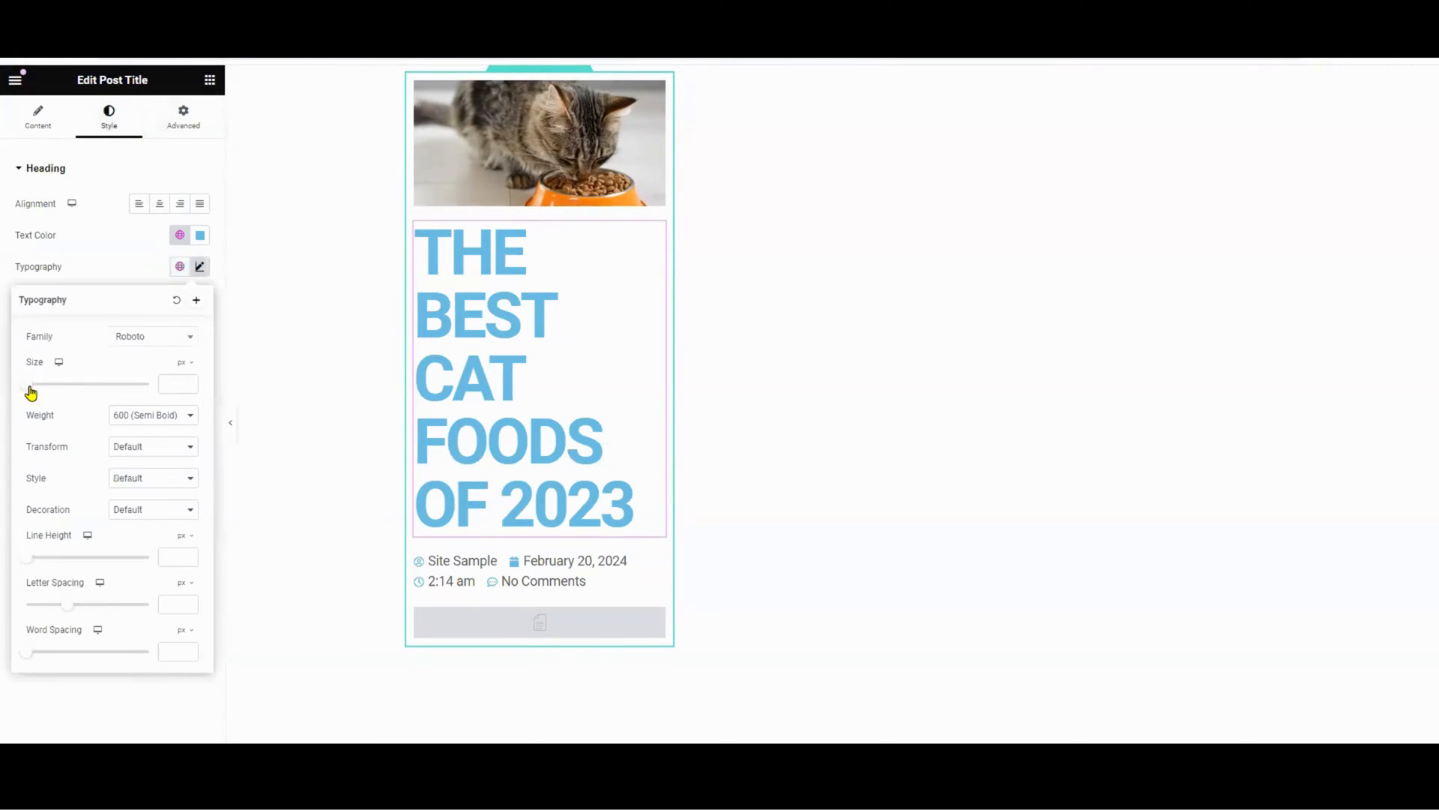
pyautogui.moveTo(32, 382); pyautogui.dragTo(78, 382)
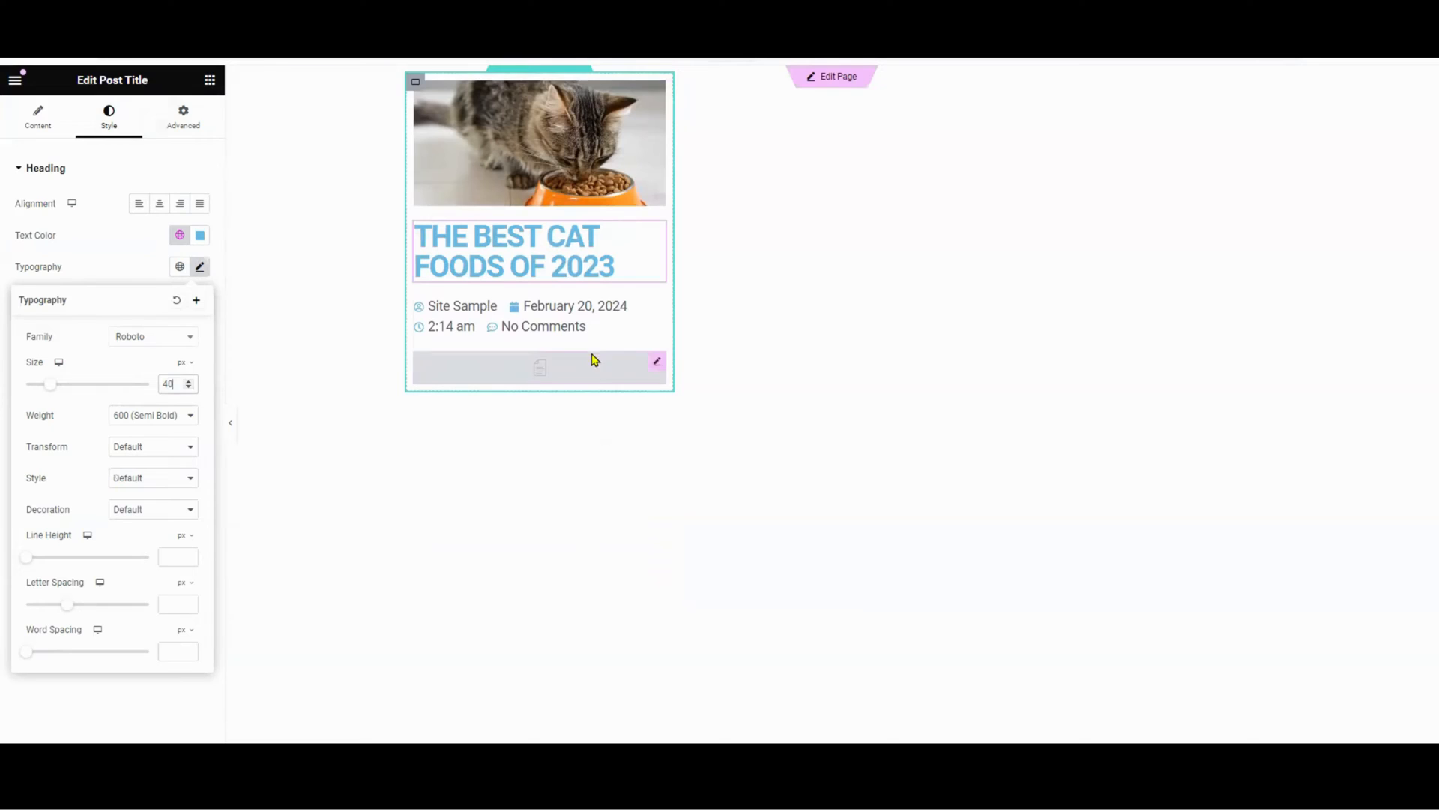
# Step: Reduce the post info text typography size so author, date and time fit compactly
pyautogui.click(655, 306)
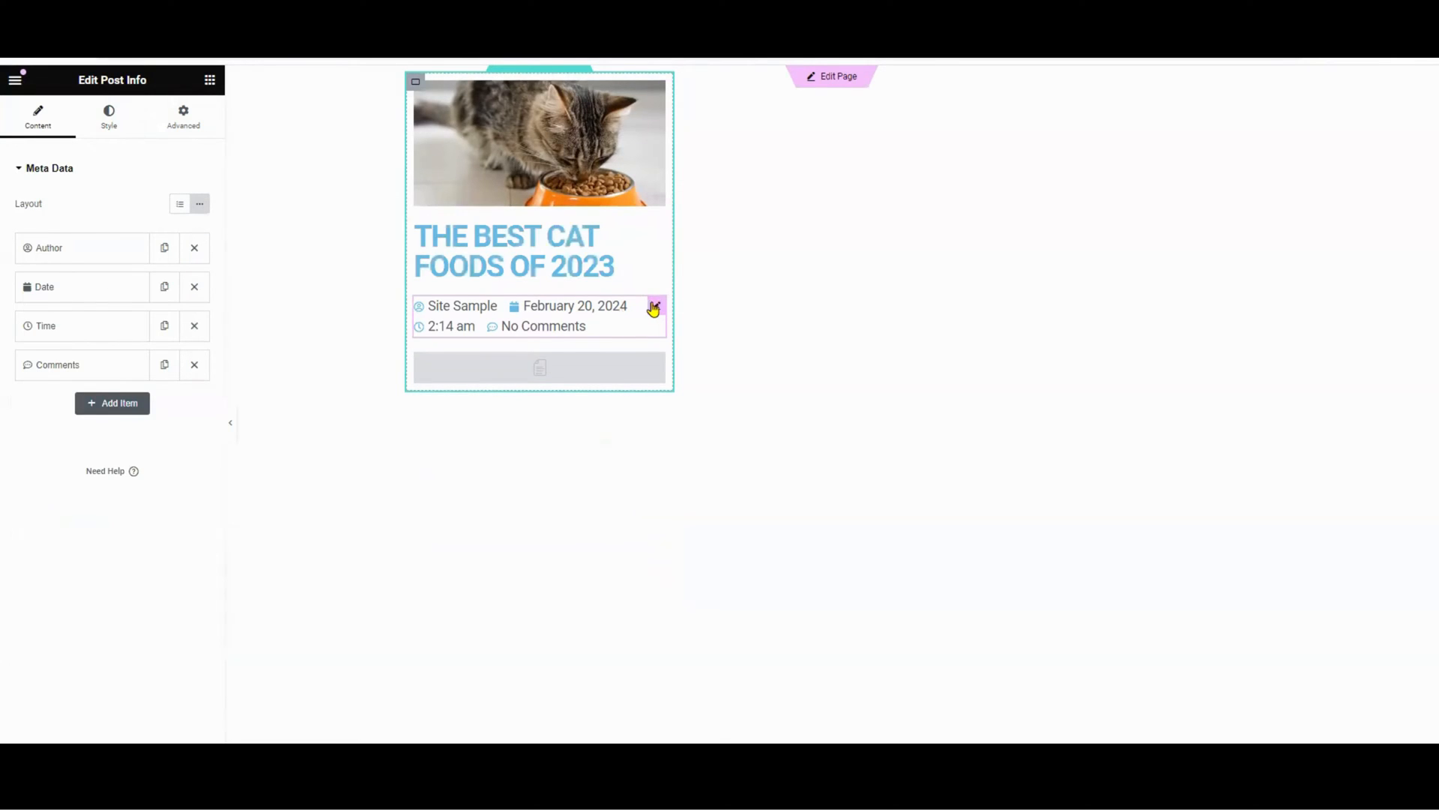
pyautogui.moveTo(166, 150)
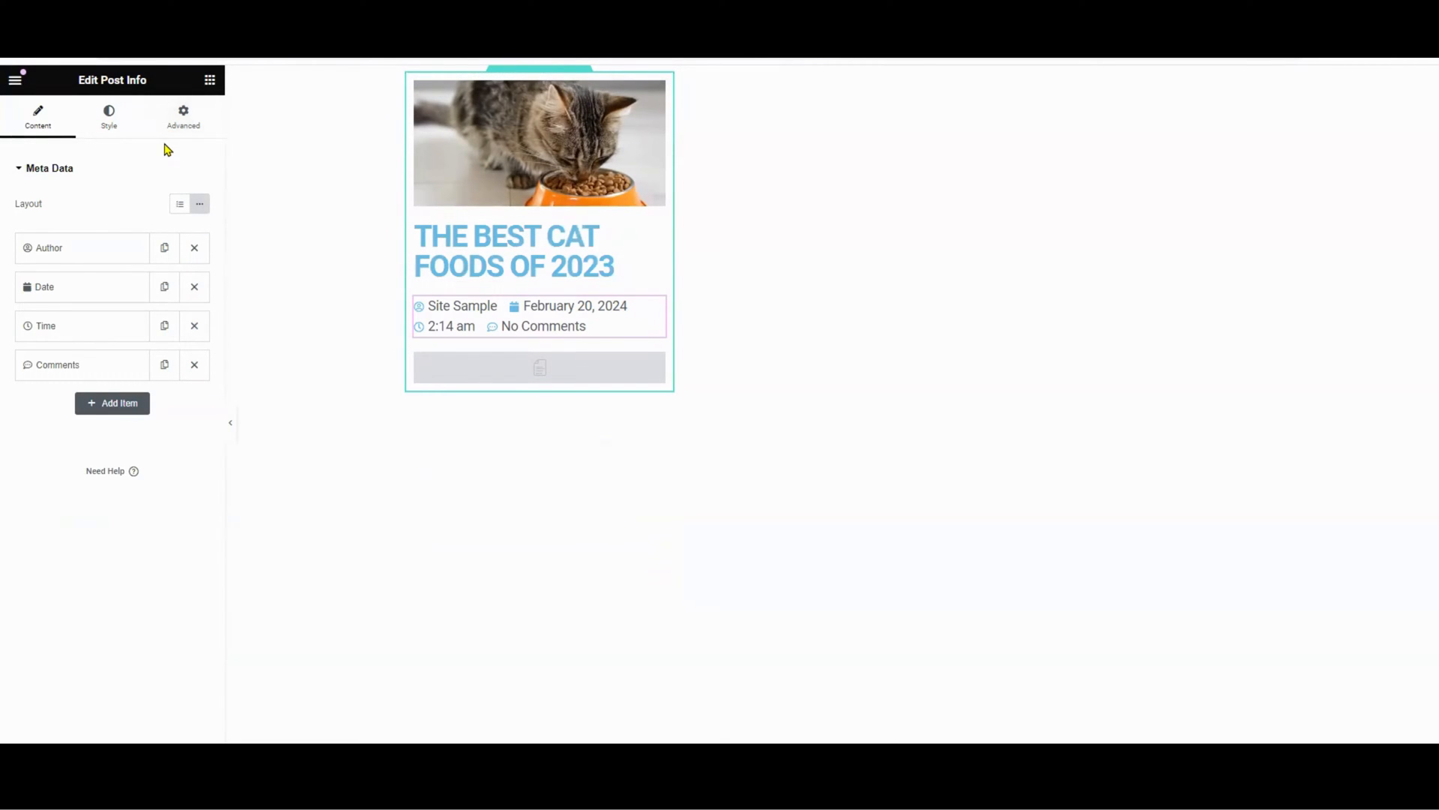
pyautogui.click(108, 117)
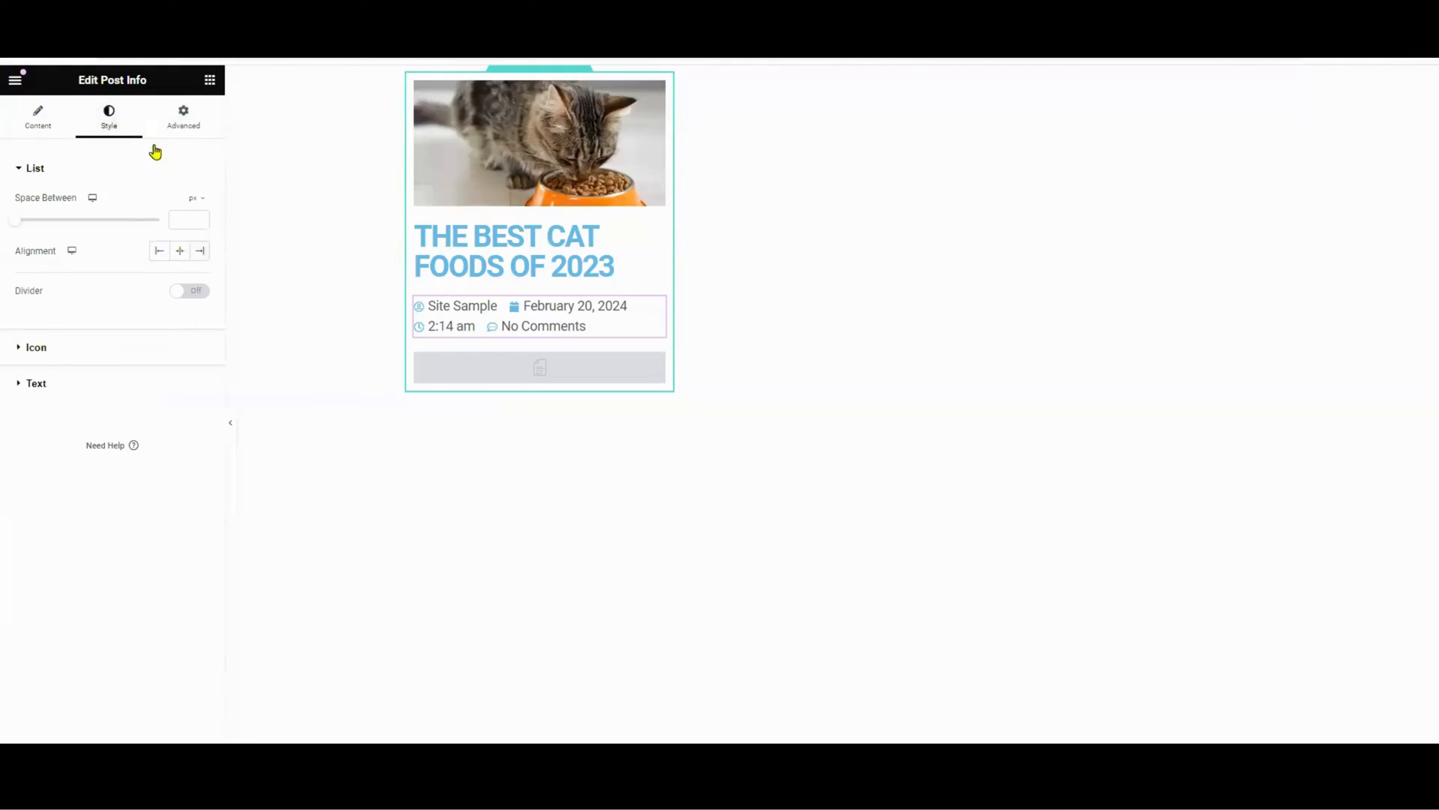
pyautogui.click(36, 382)
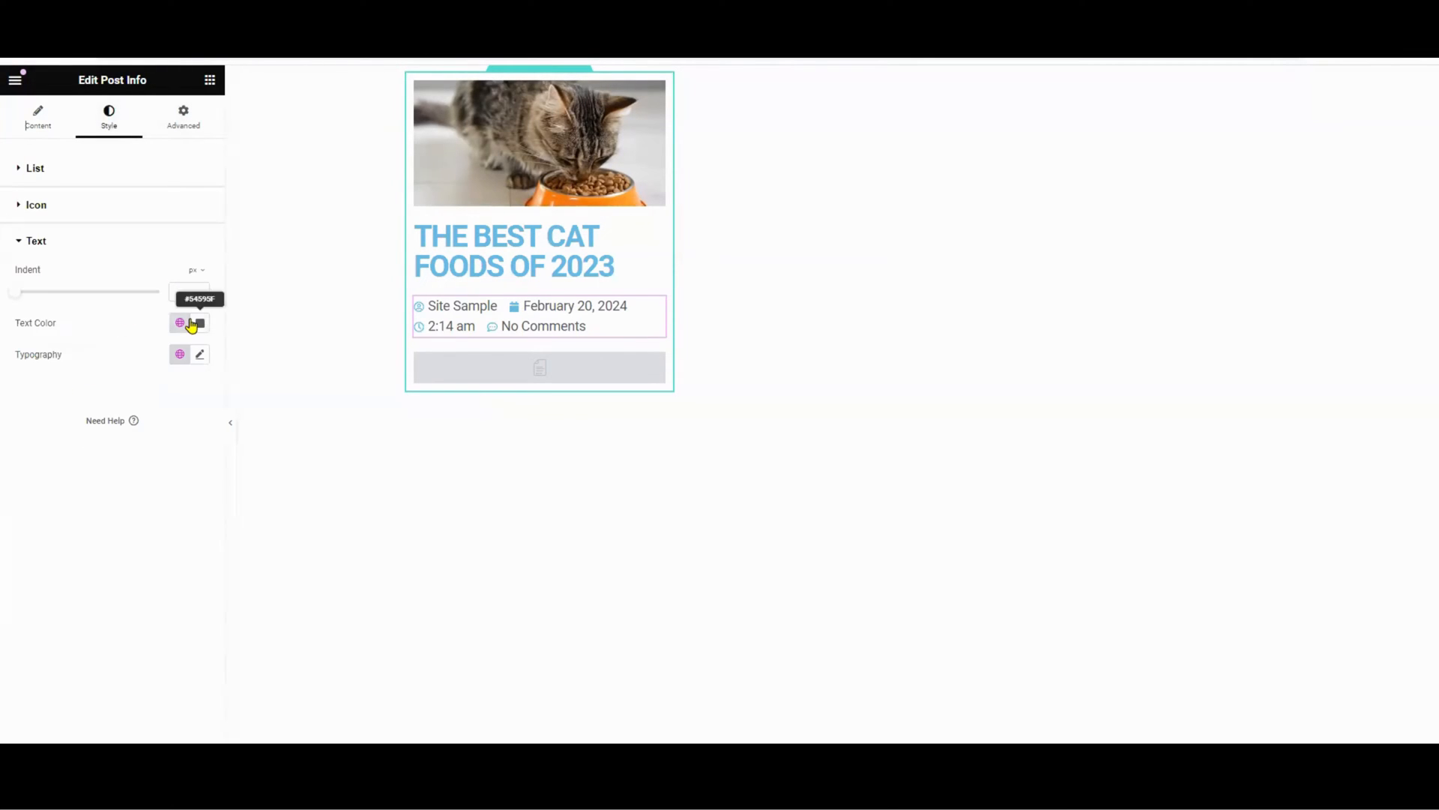
pyautogui.click(199, 353)
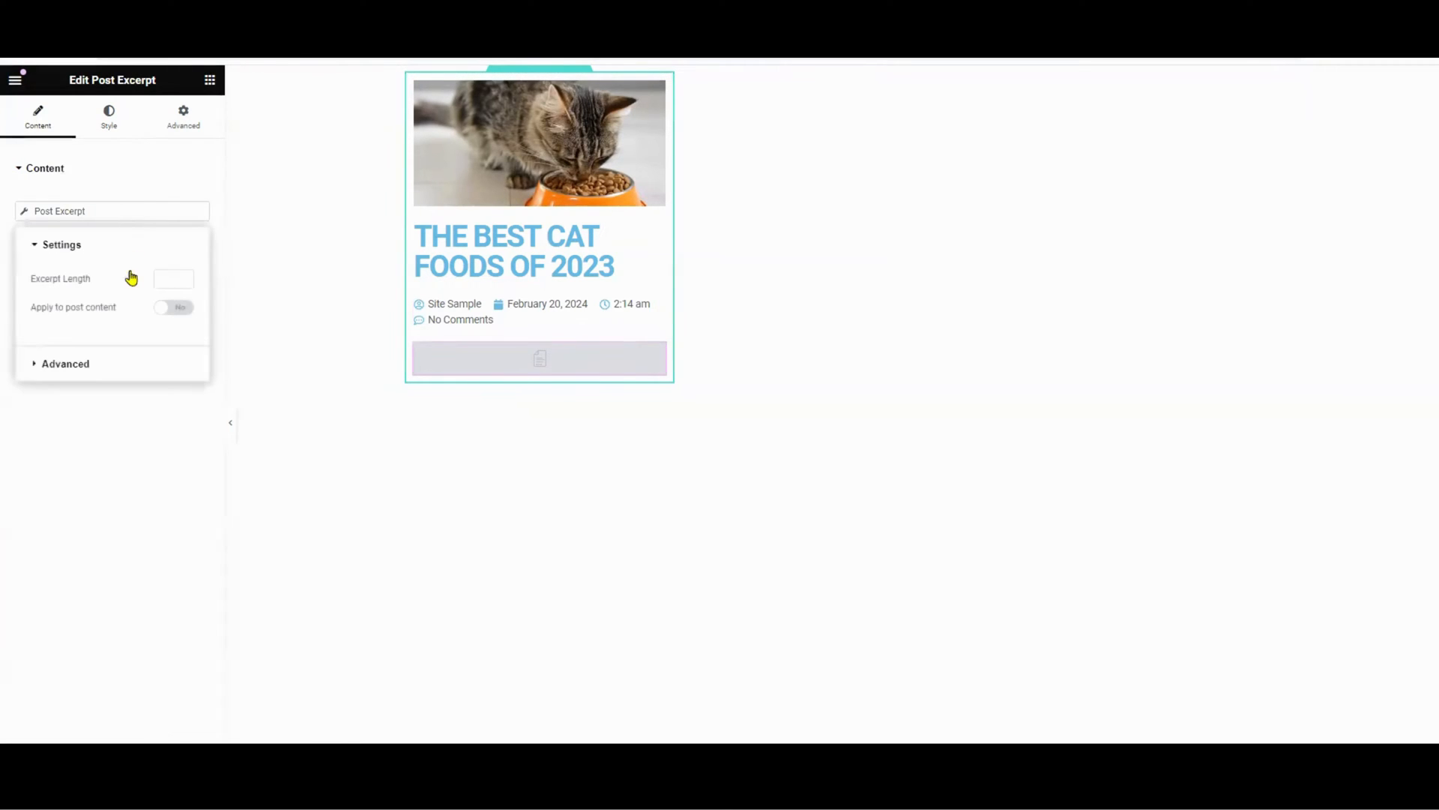
# Step: Make the excerpt apply to post content and set its typography size to 15
pyautogui.click(174, 306)
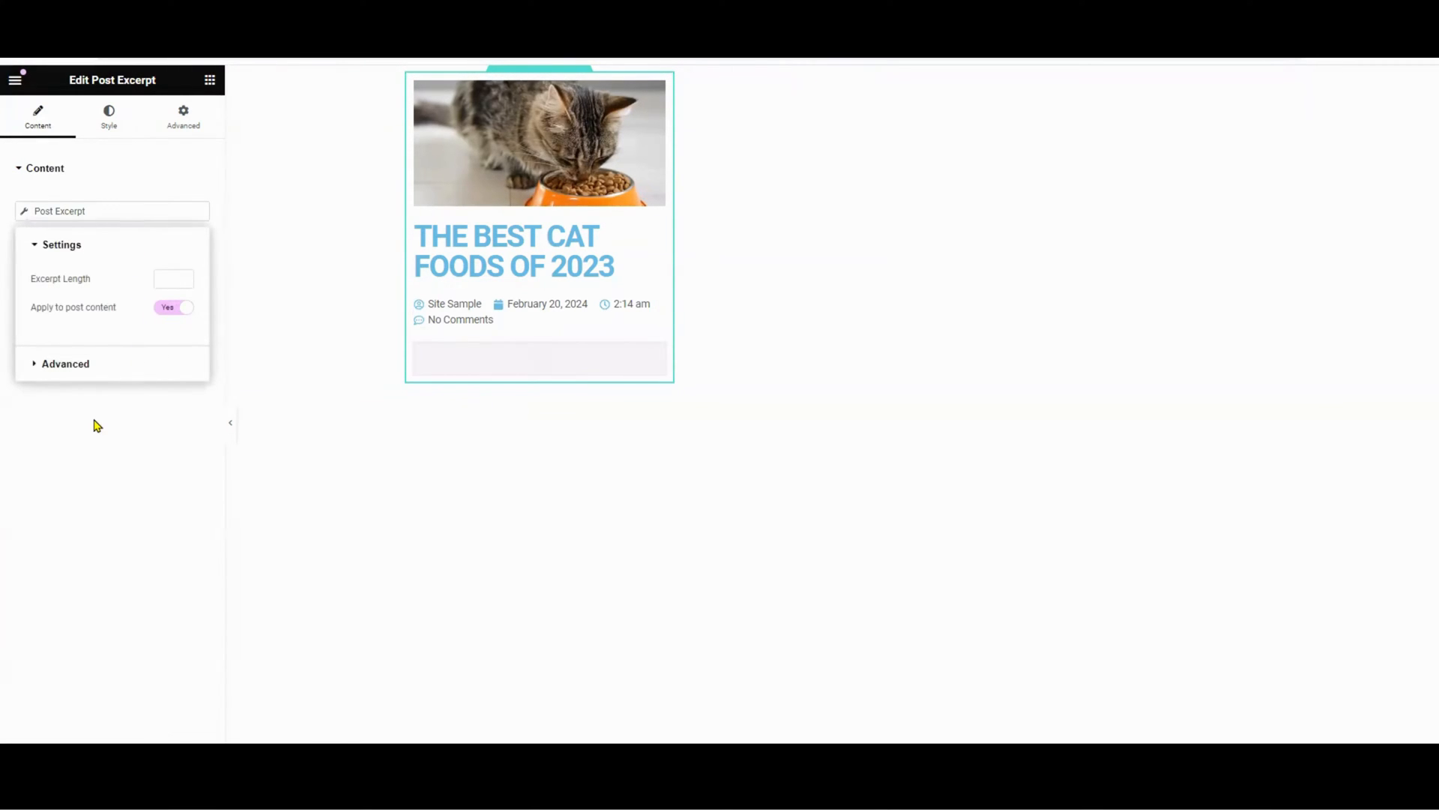
pyautogui.click(108, 117)
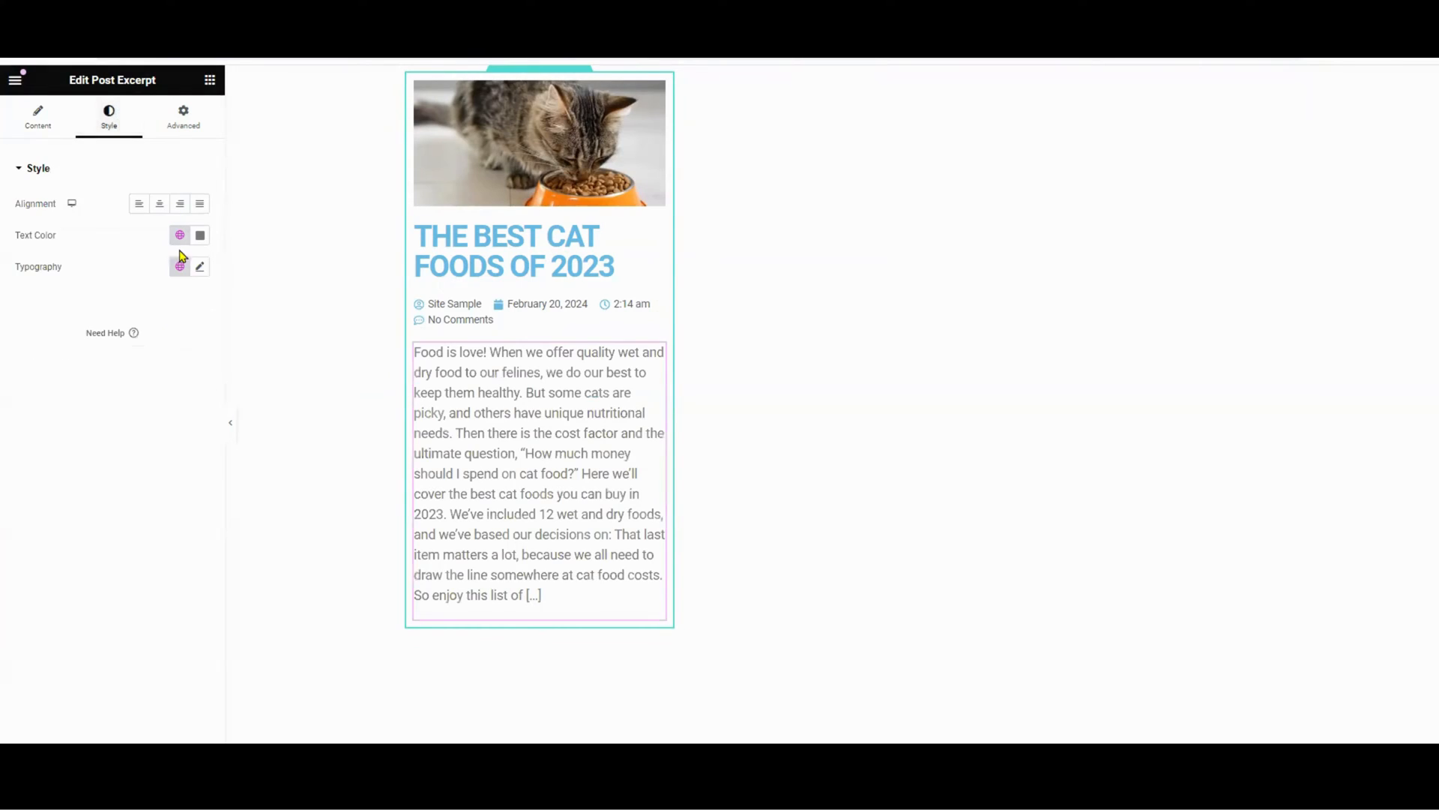
pyautogui.click(199, 267)
pyautogui.write('12')
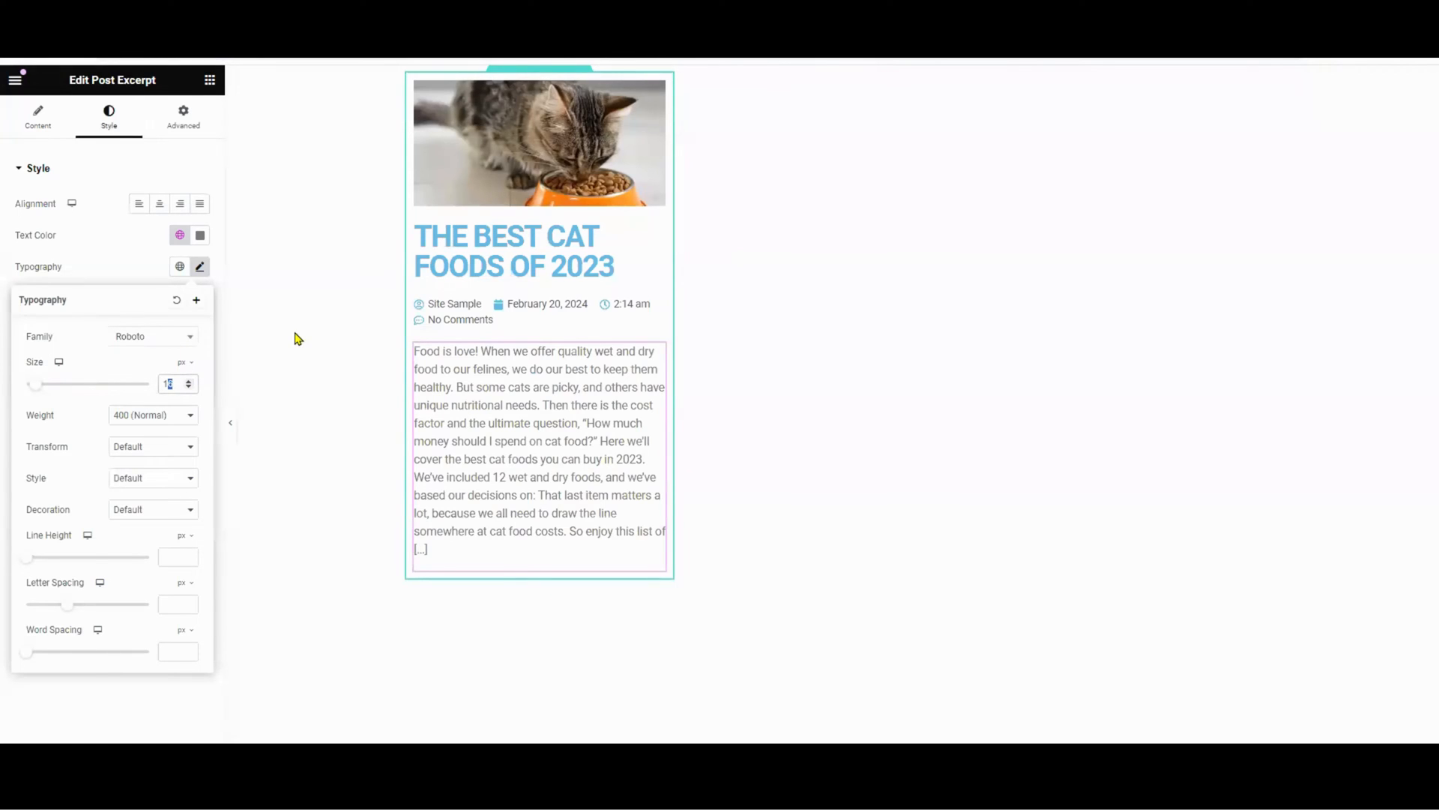
pyautogui.write('15')
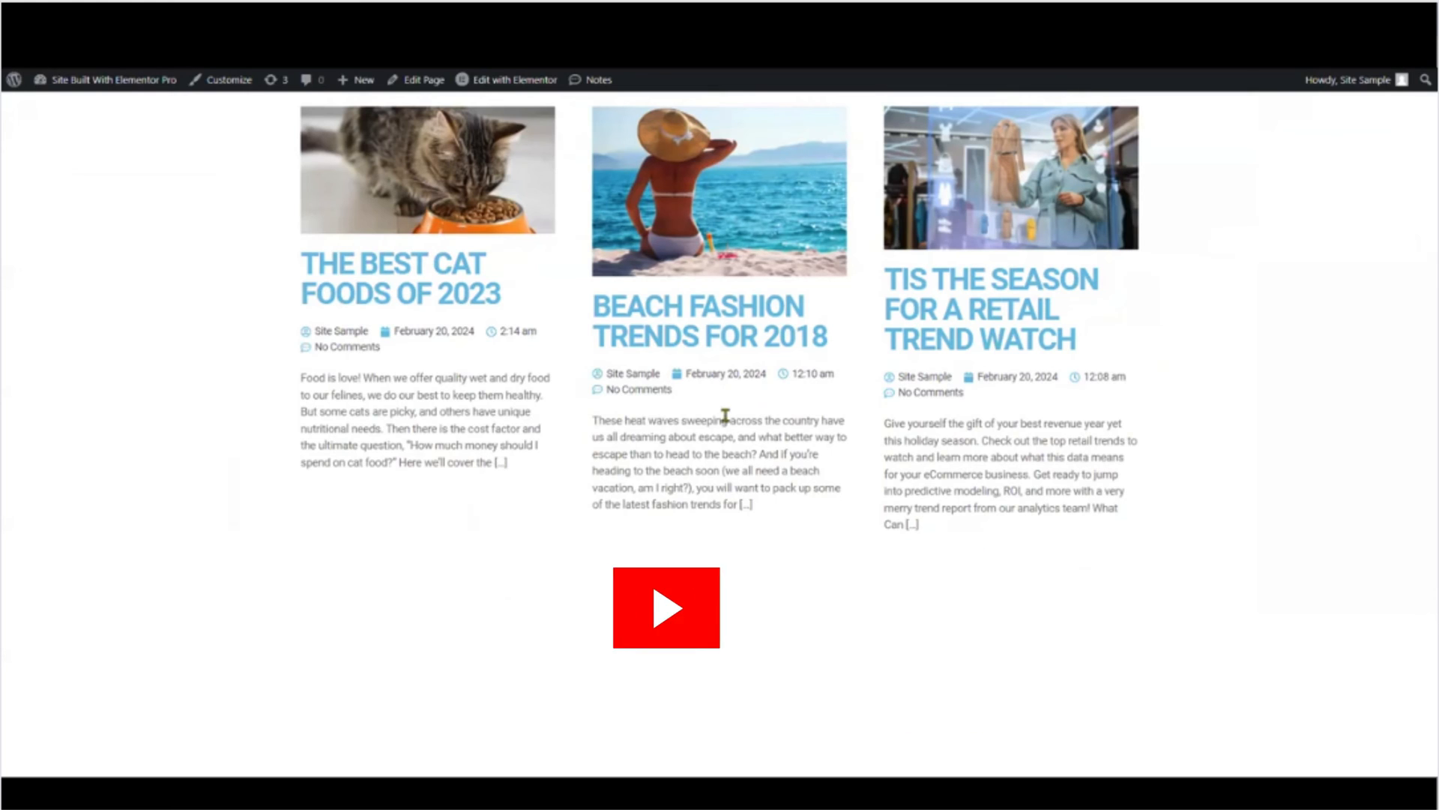
# Step: Check the live page's three-column loop grid of post cards
pyautogui.click(666, 607)
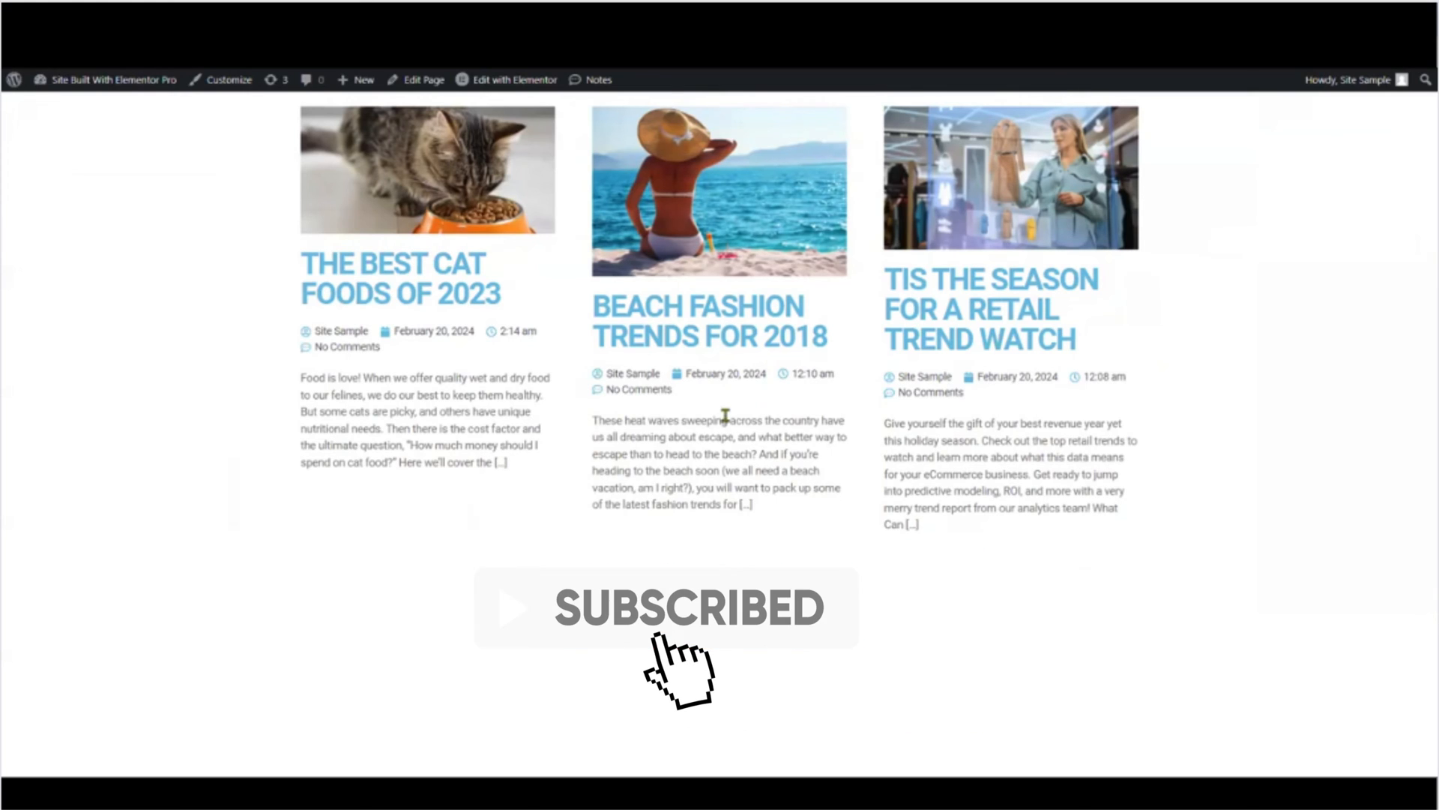